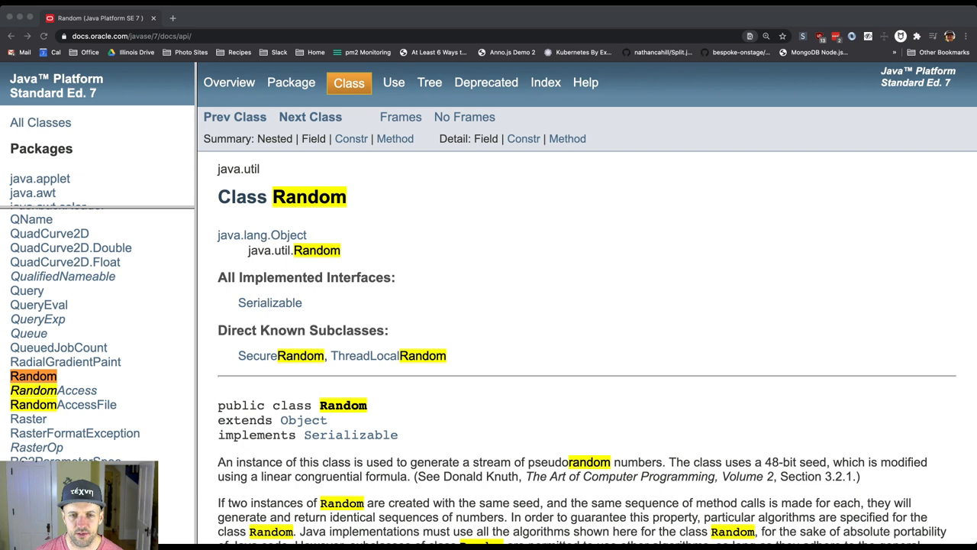
pyautogui.scroll(-3)
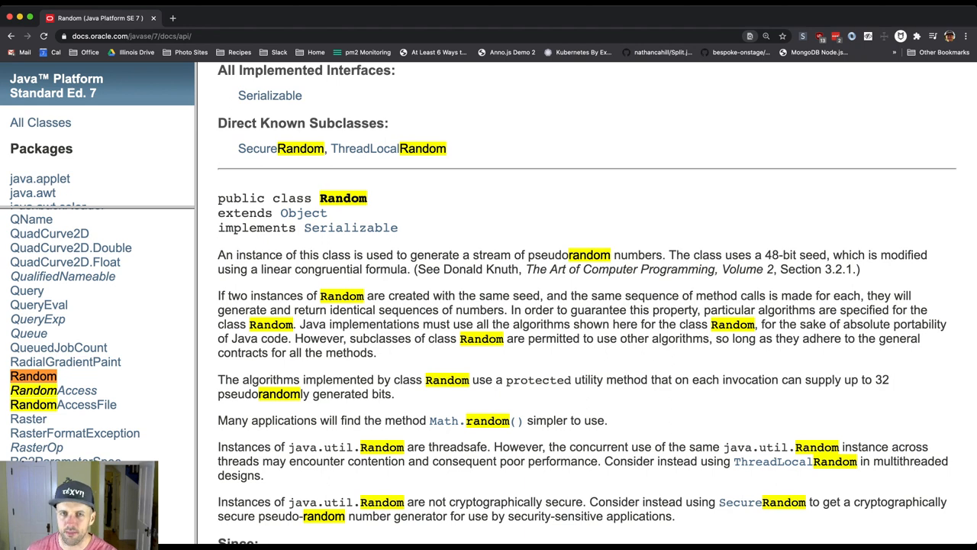
pyautogui.scroll(3)
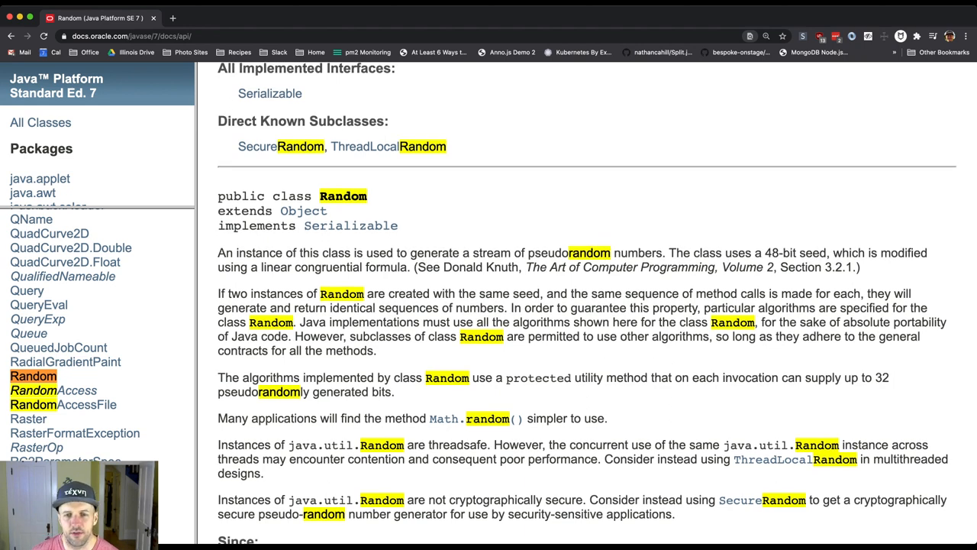
pyautogui.scroll(-3)
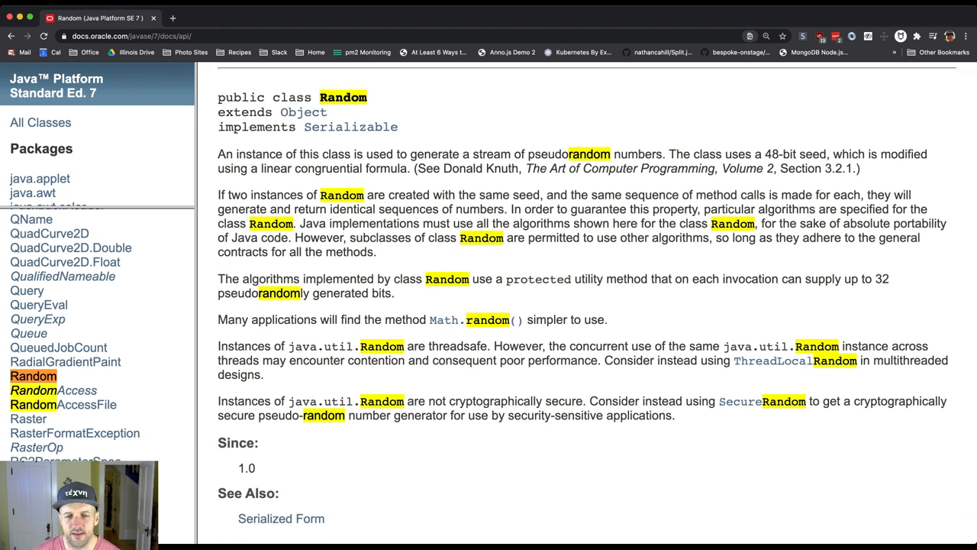
pyautogui.scroll(-3)
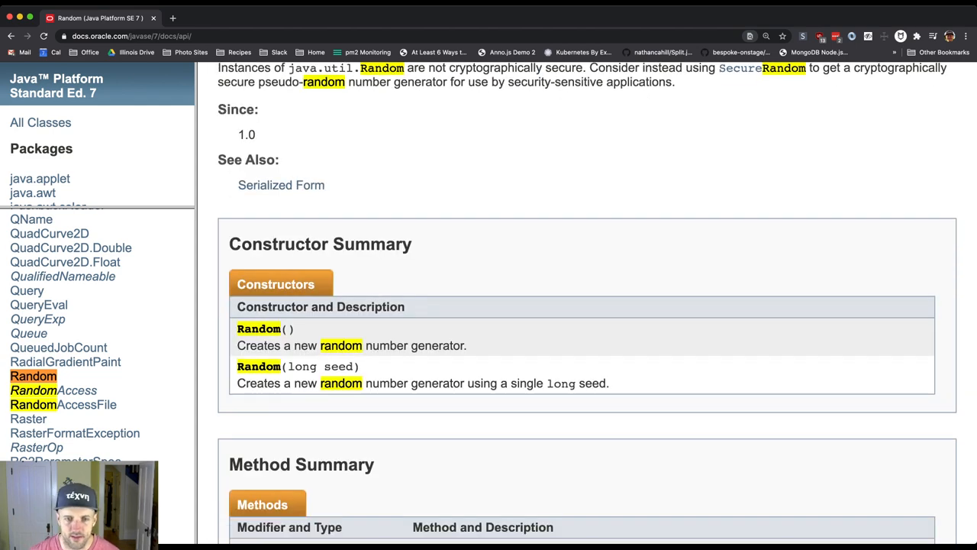
pyautogui.scroll(-3)
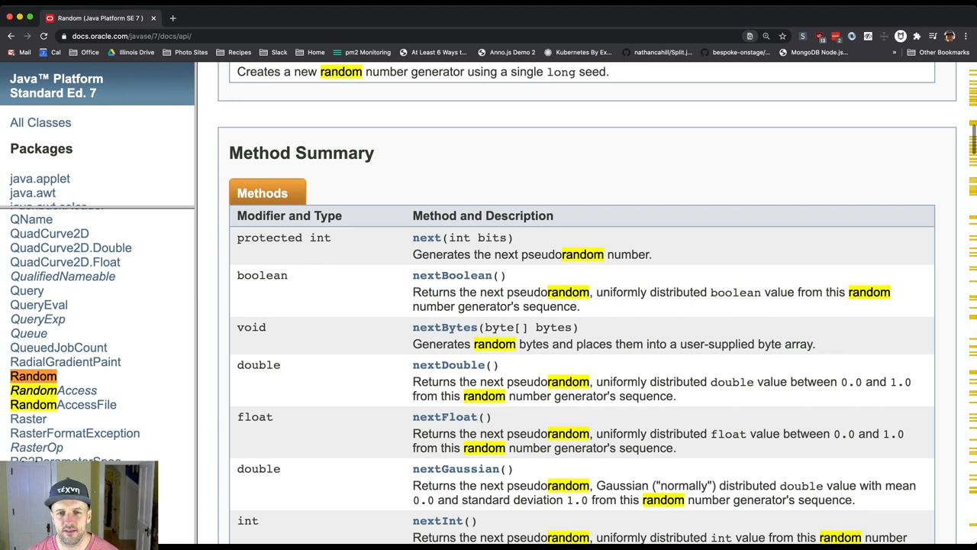
pyautogui.scroll(-3)
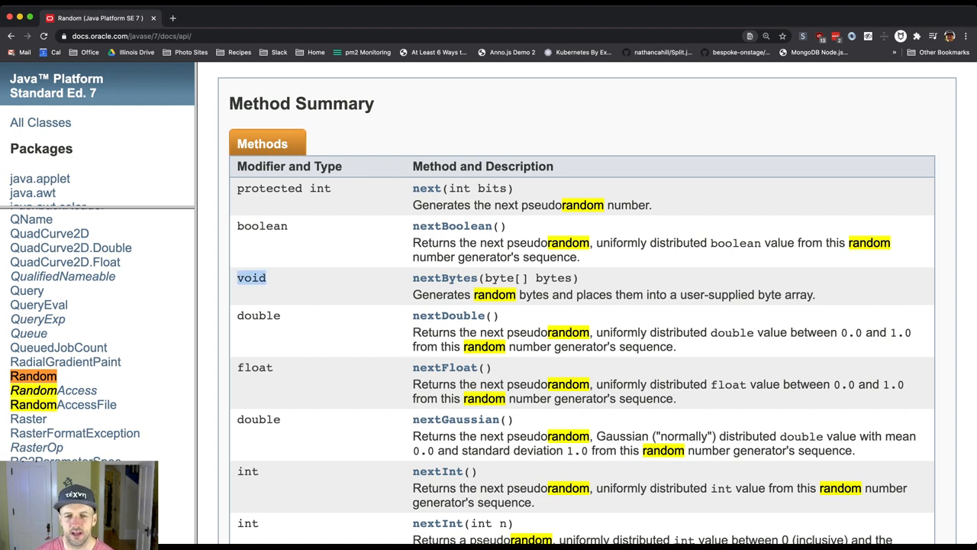
pyautogui.scroll(-3)
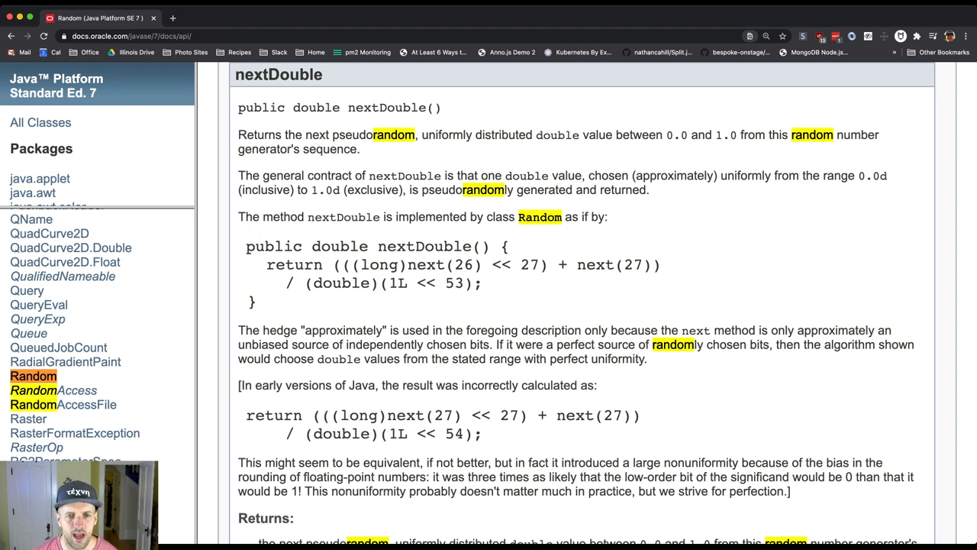
pyautogui.scroll(3)
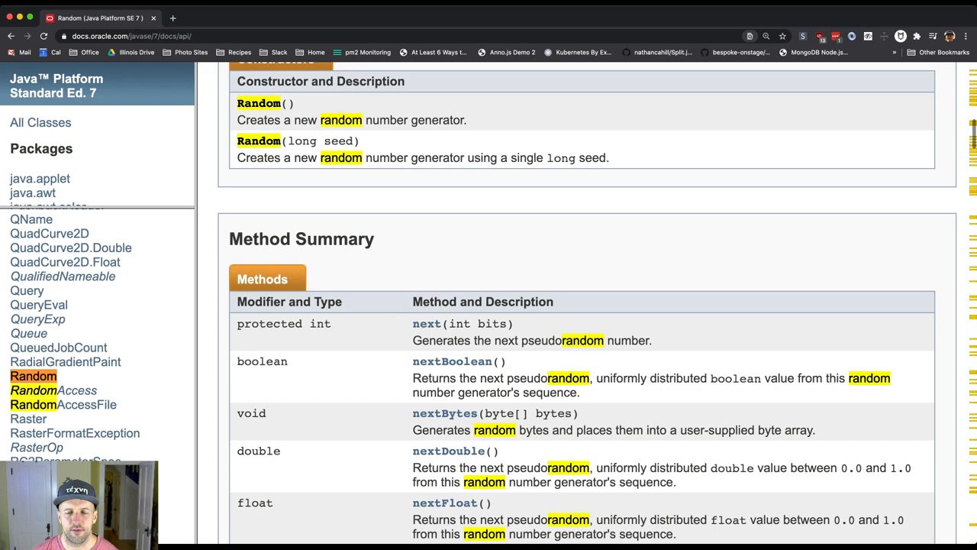
pyautogui.scroll(-3)
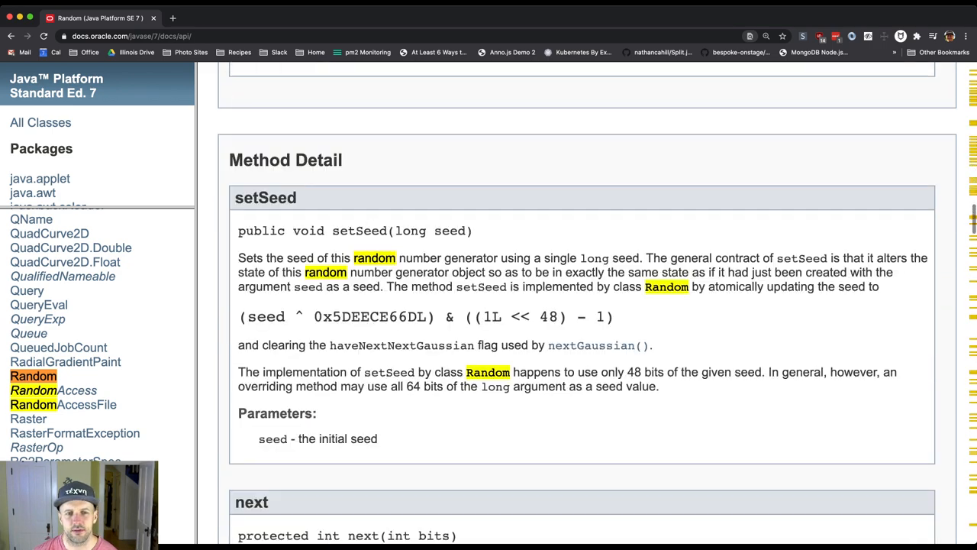
pyautogui.scroll(-3)
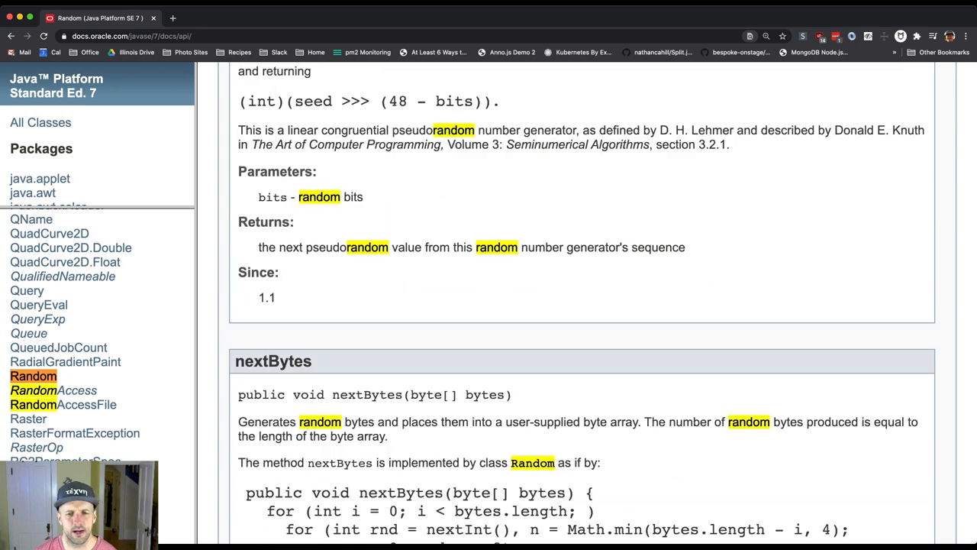
pyautogui.scroll(-3)
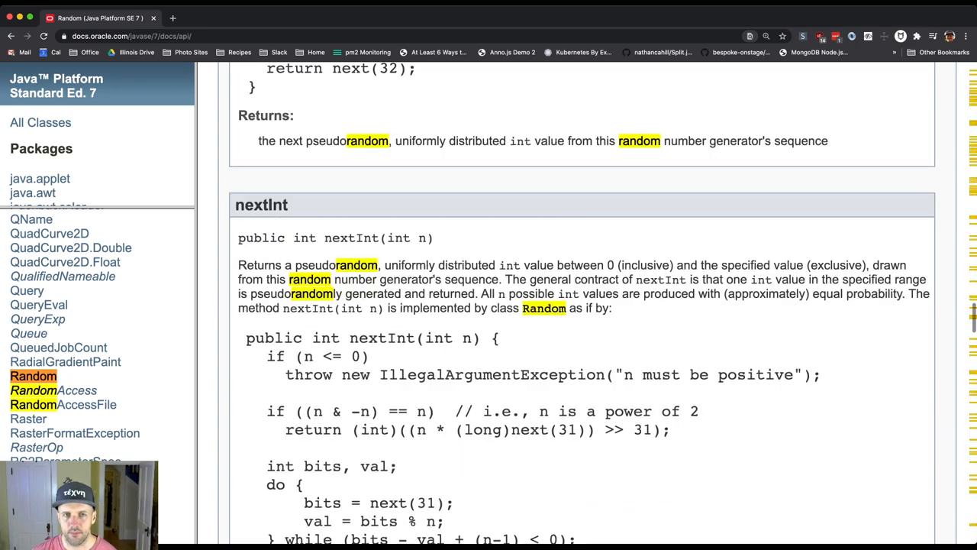
pyautogui.scroll(-3)
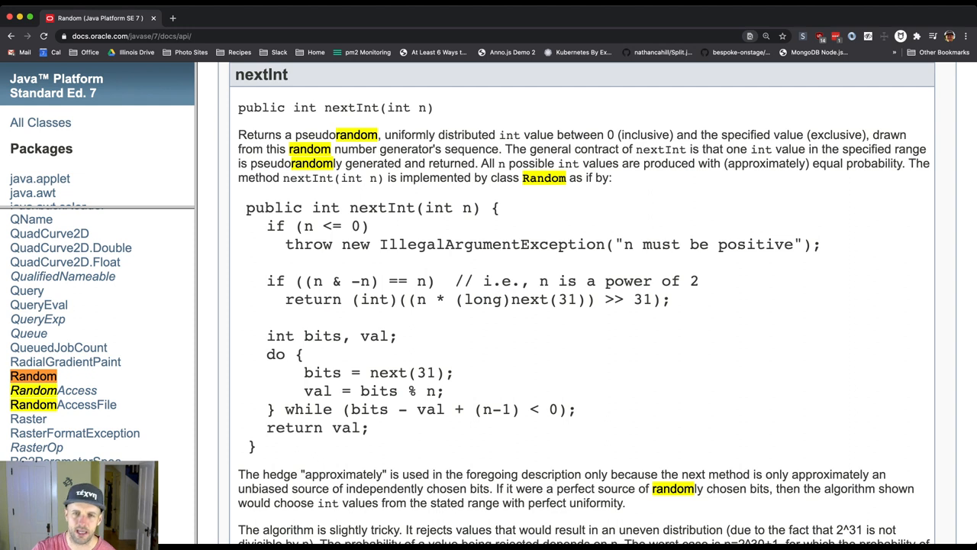